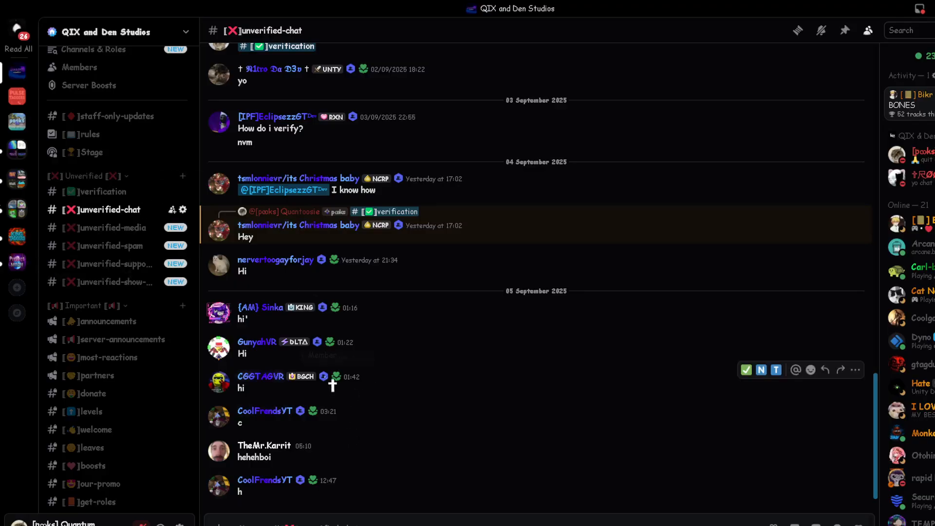
{"action": "mouse_move", "coordinate": [158, 414]}
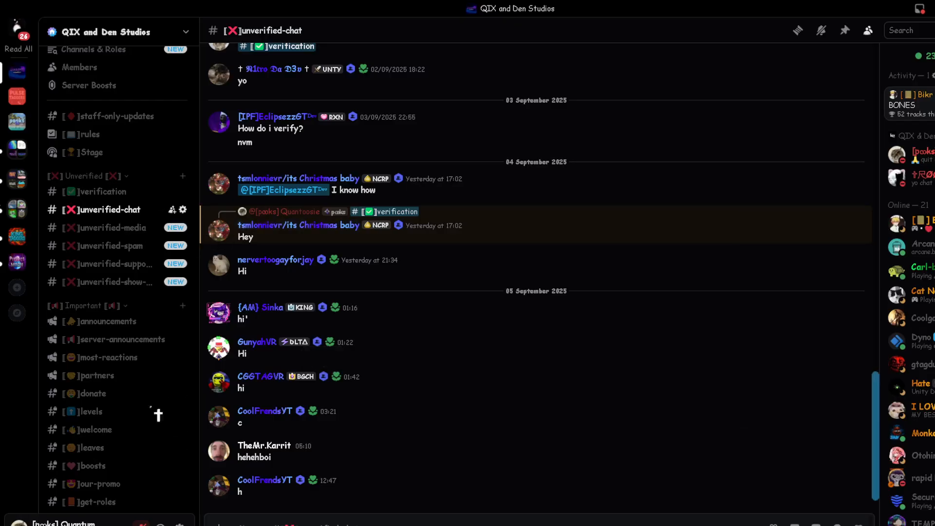
{"action": "mouse_move", "coordinate": [42, 428]}
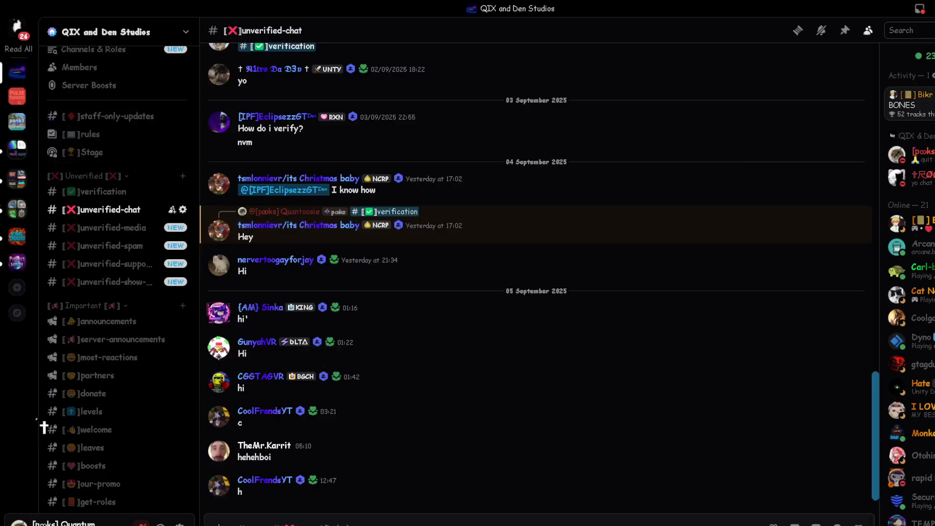
{"action": "mouse_move", "coordinate": [96, 192]}
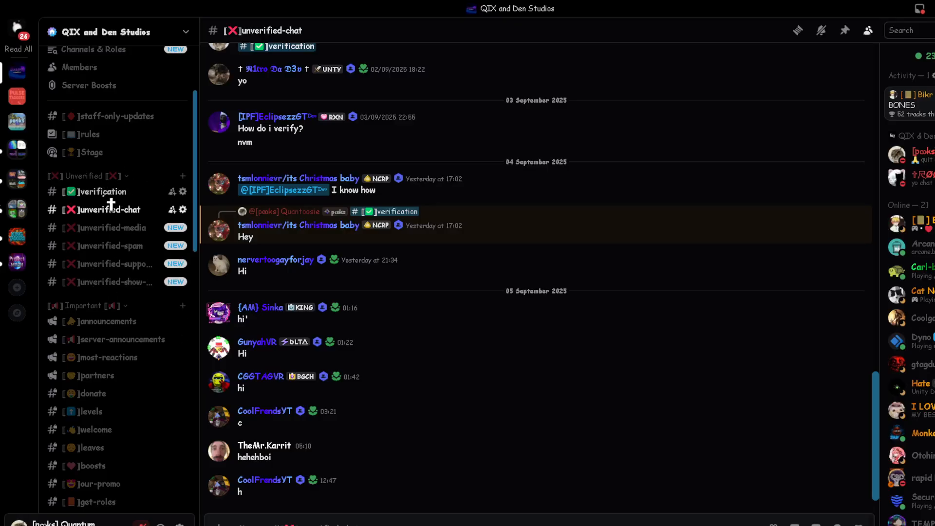
Step: Open the verification channel and scroll the channel list down to the Fixes category
{"action": "left_click", "coordinate": [100, 191]}
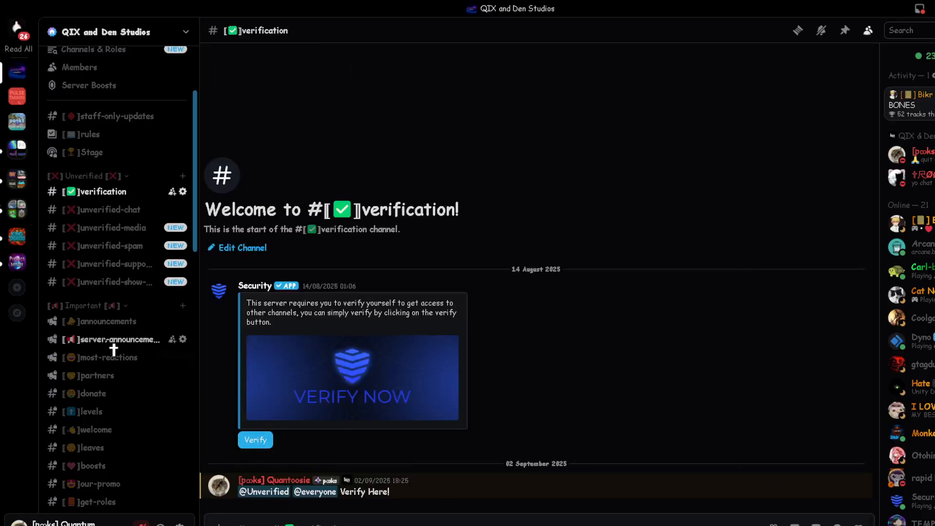
{"action": "scroll", "scroll_direction": "down", "scroll_amount": 3}
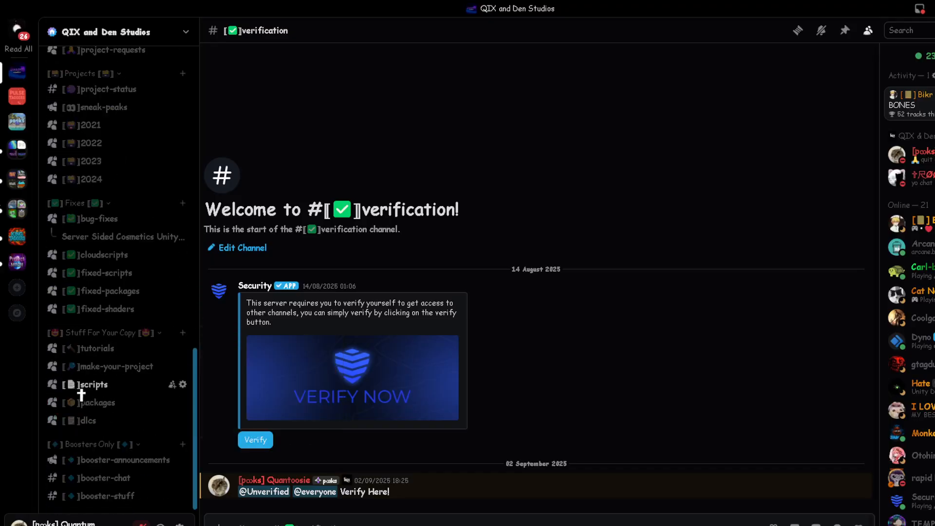
Step: Open the bug-fixes forum and its 'Server Sided Cosmetics Unity Method' post
{"action": "left_click", "coordinate": [96, 218]}
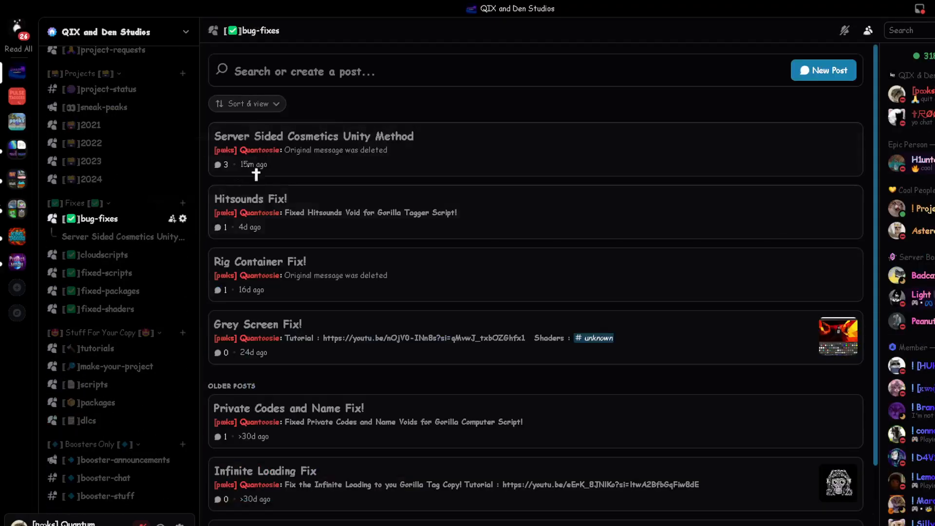
{"action": "left_click", "coordinate": [313, 136]}
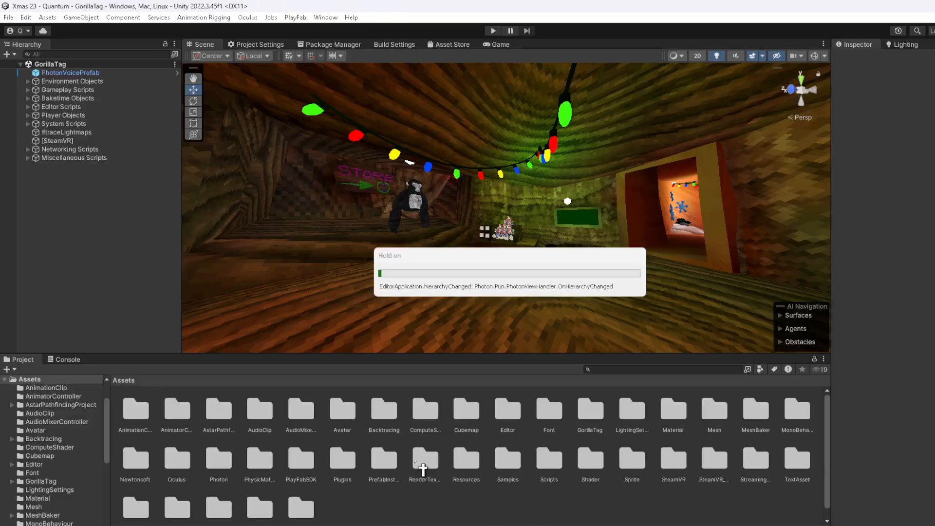
Step: Import FixedSScosmeticss.cs from Downloads via Import New Asset in the Assets panel
{"action": "right_click", "coordinate": [424, 459]}
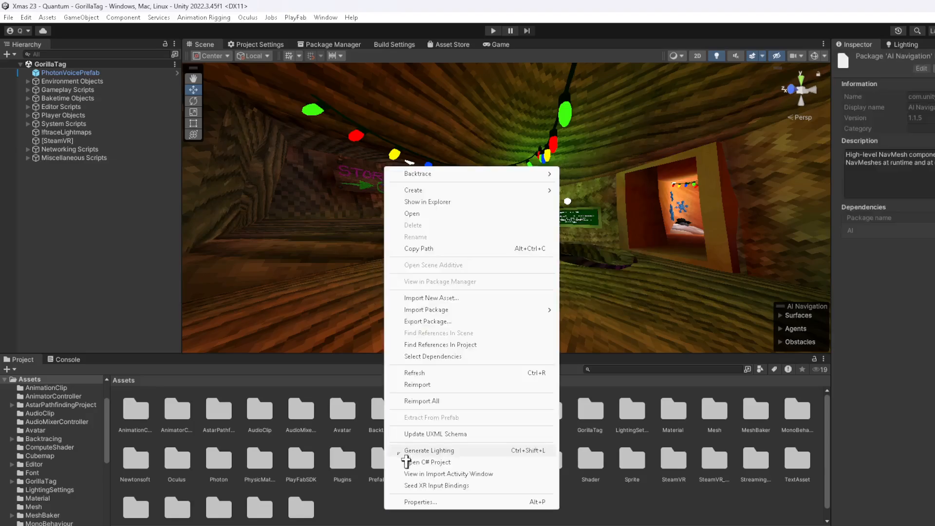
{"action": "left_click", "coordinate": [431, 297]}
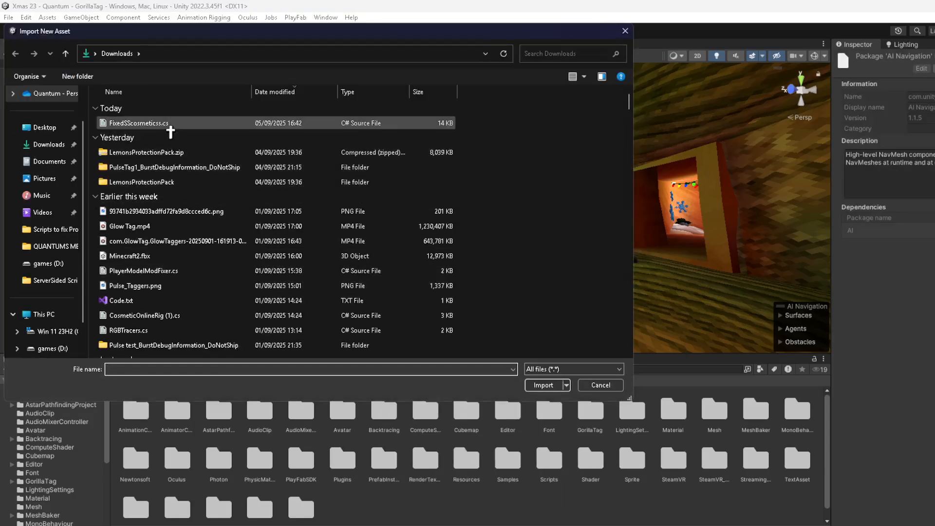
{"action": "left_click", "coordinate": [544, 385]}
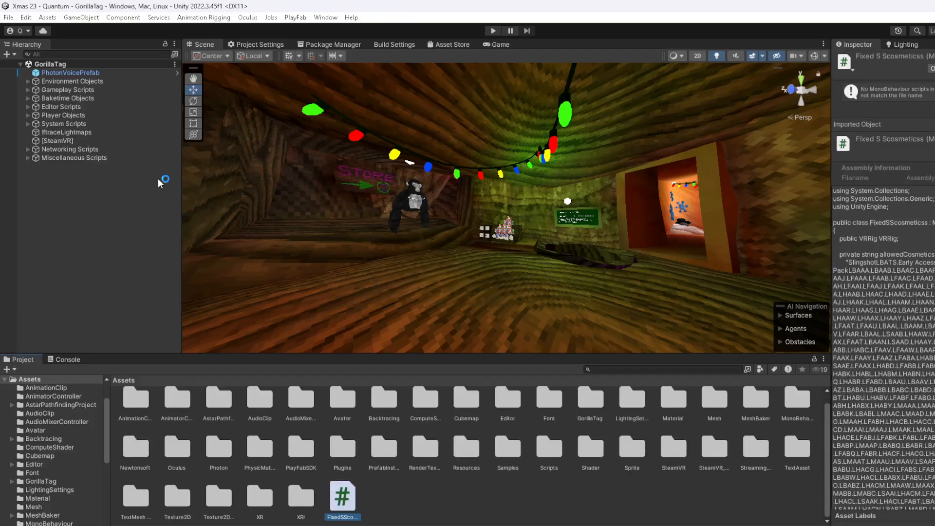
{"action": "mouse_move", "coordinate": [102, 261]}
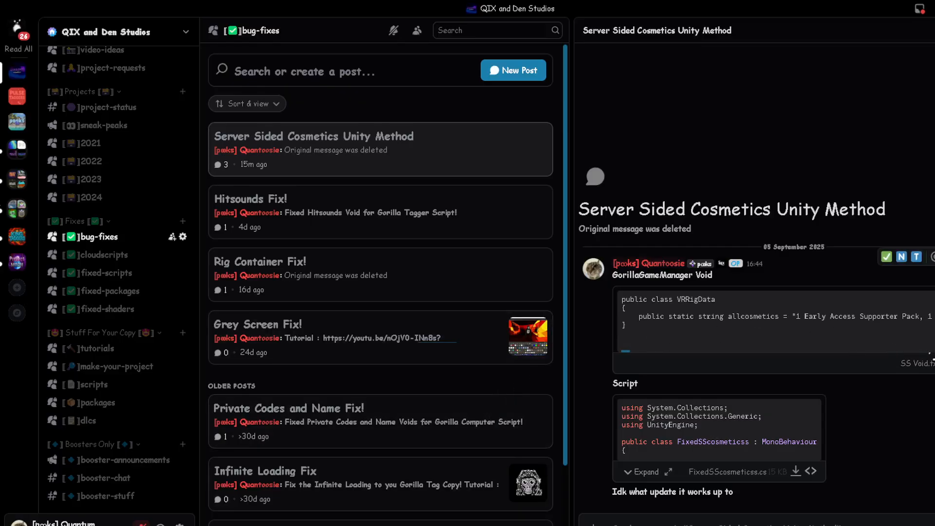
{"action": "mouse_move", "coordinate": [871, 351]}
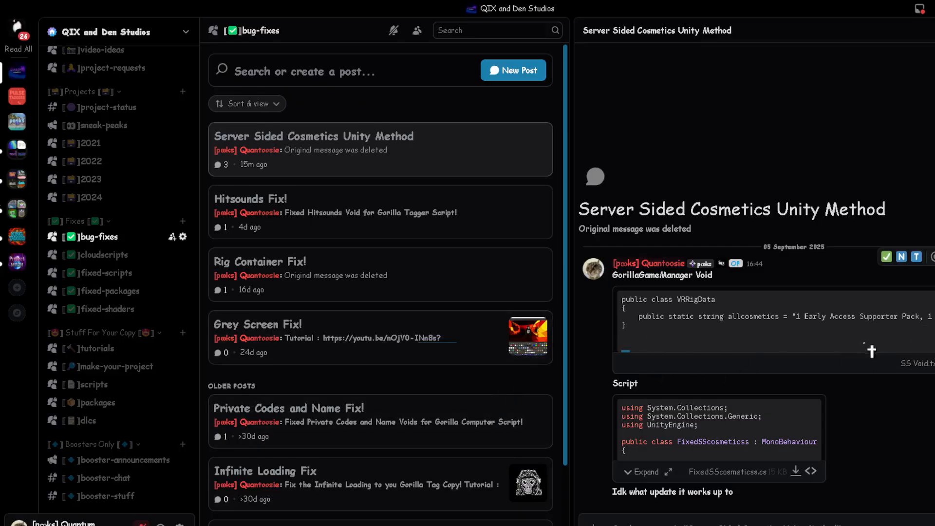
{"action": "mouse_move", "coordinate": [620, 331]}
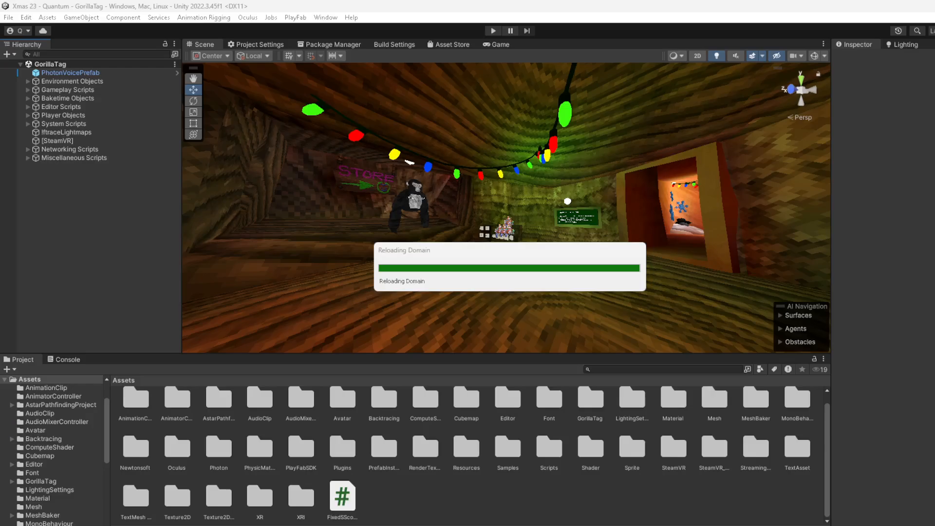
Step: Search the project for 'gorillagame' and open the GorillaGameManager script
{"action": "type", "text": "go"}
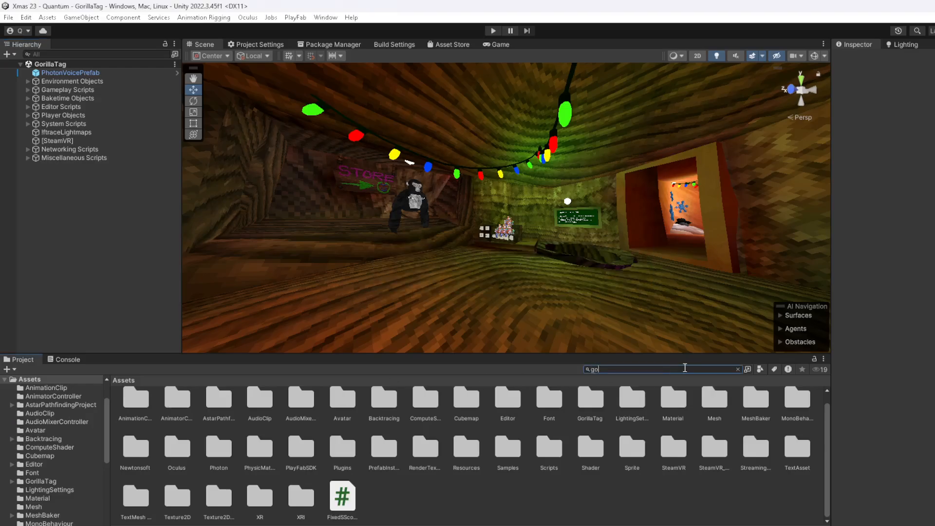
{"action": "type", "text": "gorillagamemanag"}
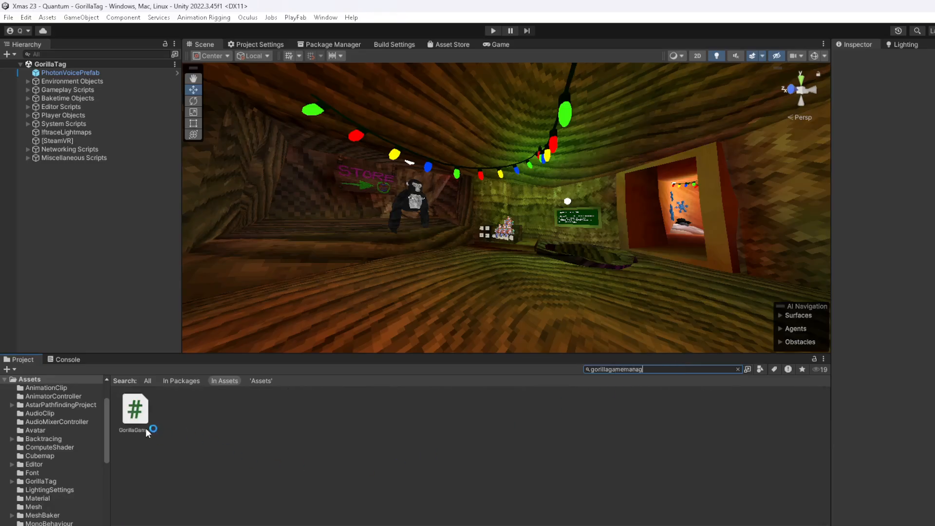
{"action": "double_click", "coordinate": [135, 409]}
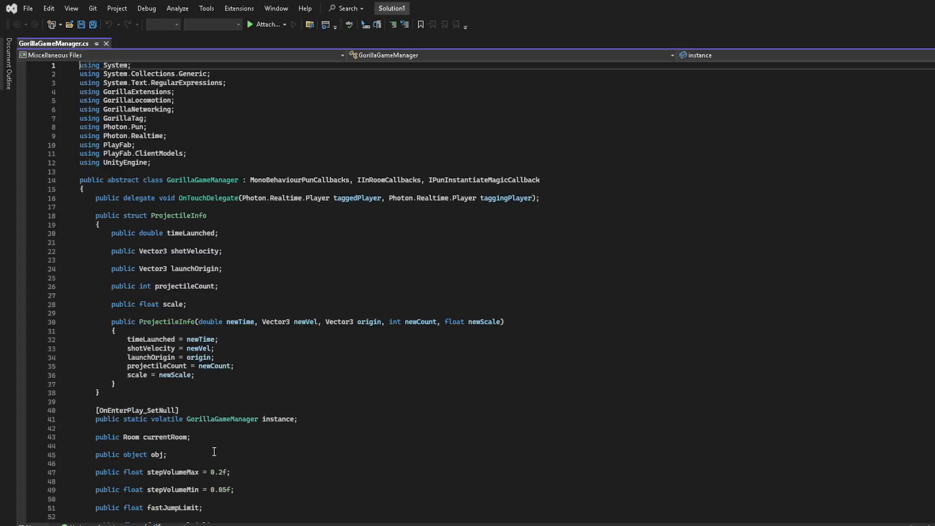
Step: Paste the public VRRigData class with static allcosmetics string after line 71
{"action": "scroll", "scroll_direction": "down", "scroll_amount": 3}
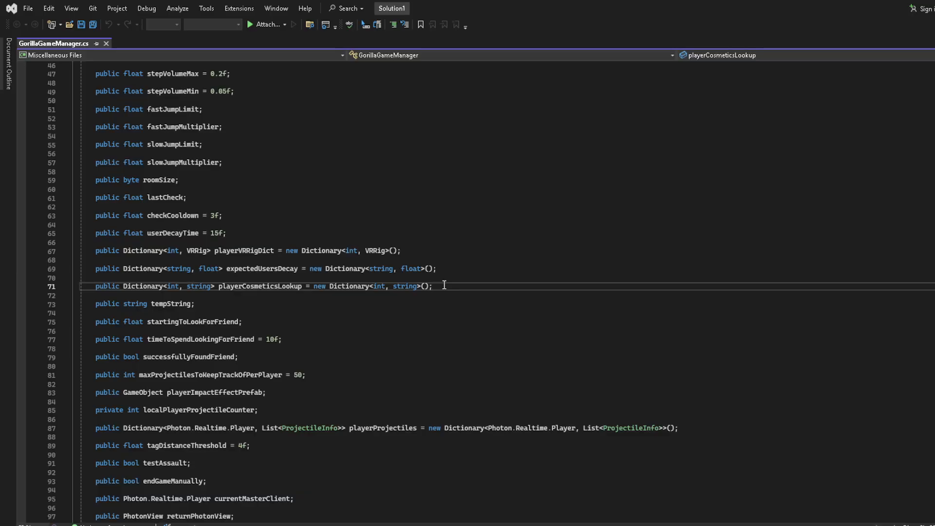
{"action": "left_click_drag", "start_coordinate": [96, 286], "coordinate": [179, 286]}
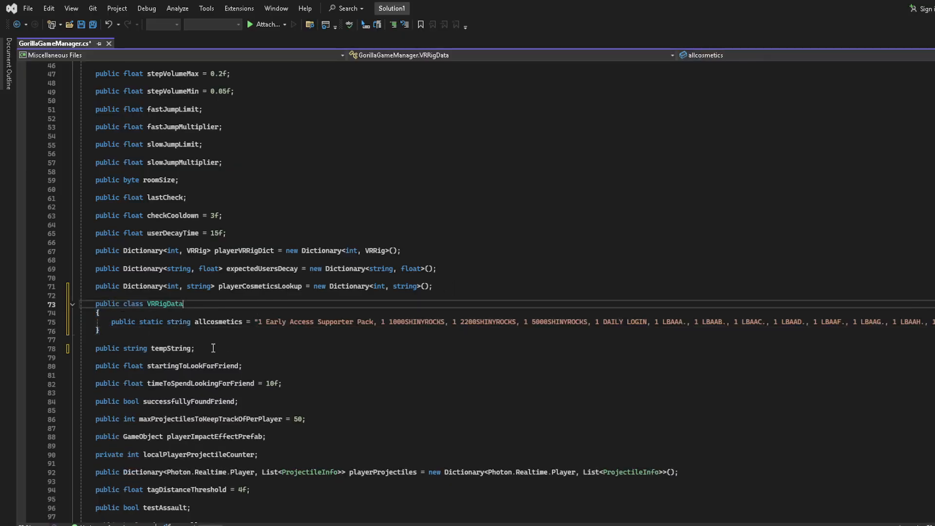
{"action": "double_click", "coordinate": [164, 304]}
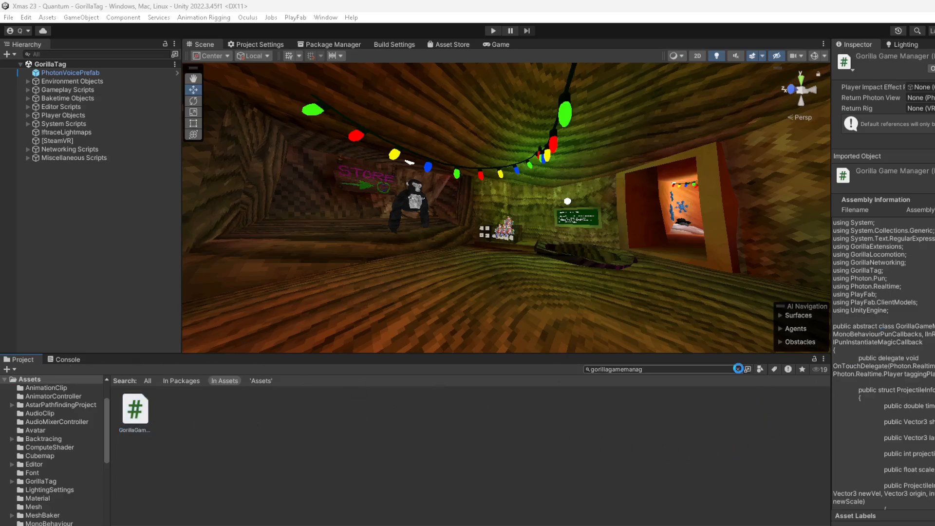
Step: Check the Console for errors, then search Project assets for 'gorilla player ne'
{"action": "left_click", "coordinate": [68, 359]}
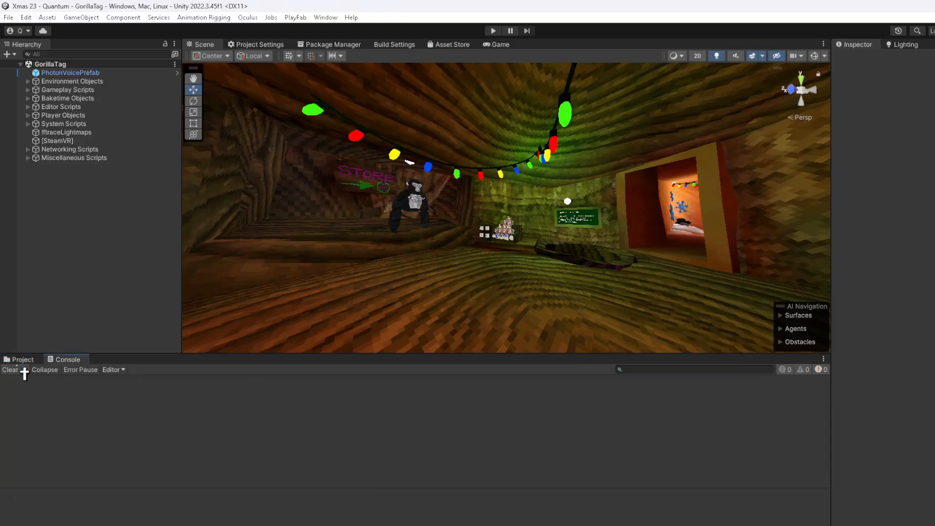
{"action": "left_click", "coordinate": [22, 358]}
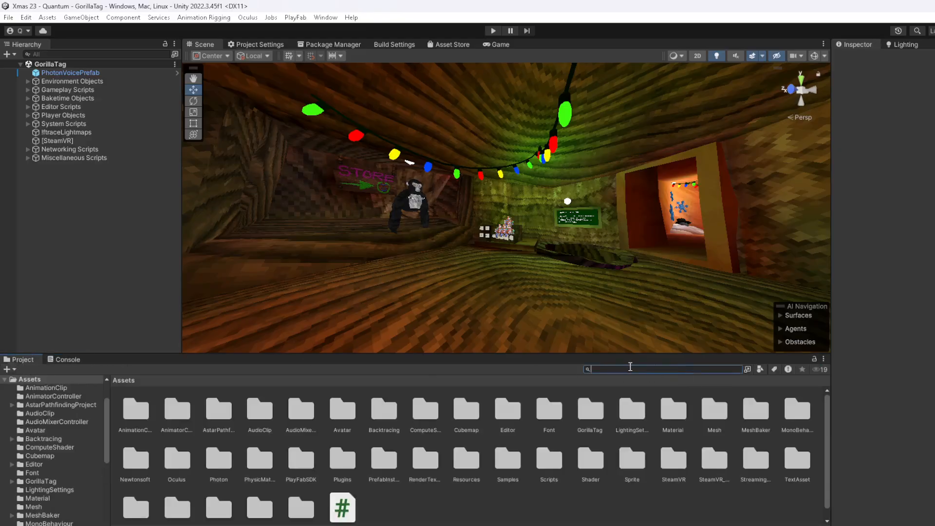
{"action": "type", "text": "g"}
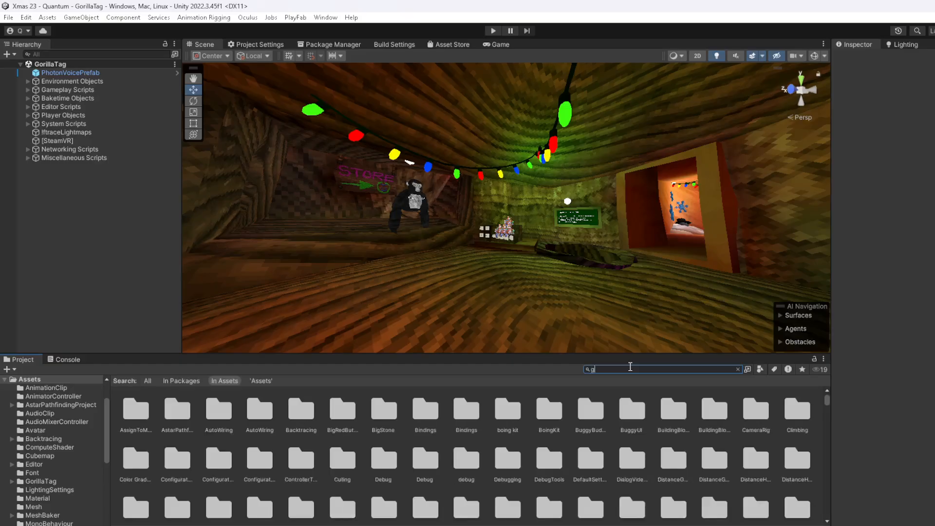
{"action": "type", "text": "orilla player ne"}
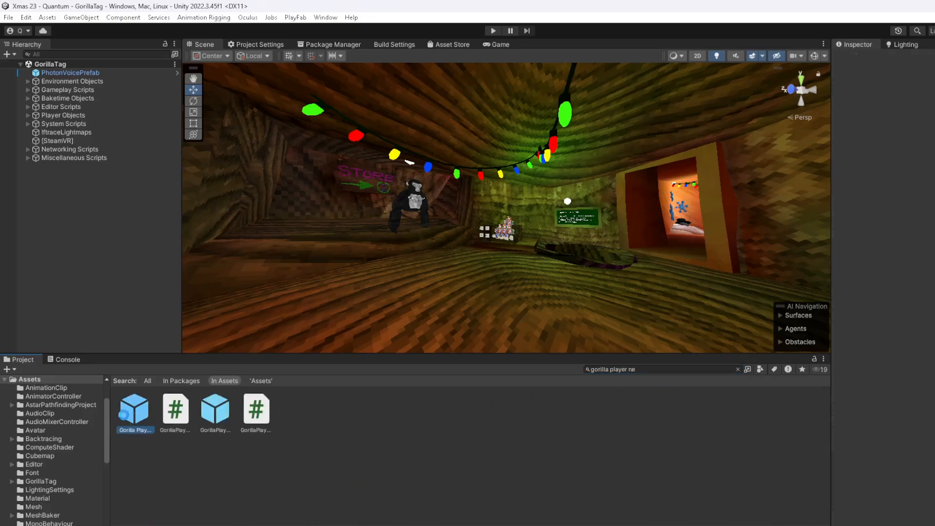
Step: Add FixedSScosmeticss to the Gorilla Player Networked prefab, then exit prefab mode
{"action": "left_click", "coordinate": [135, 409]}
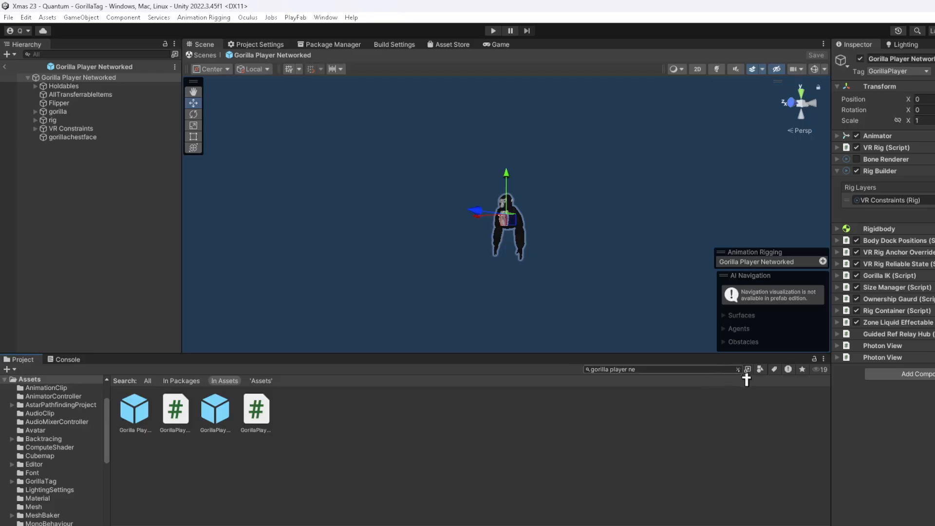
{"action": "left_click", "coordinate": [738, 369]}
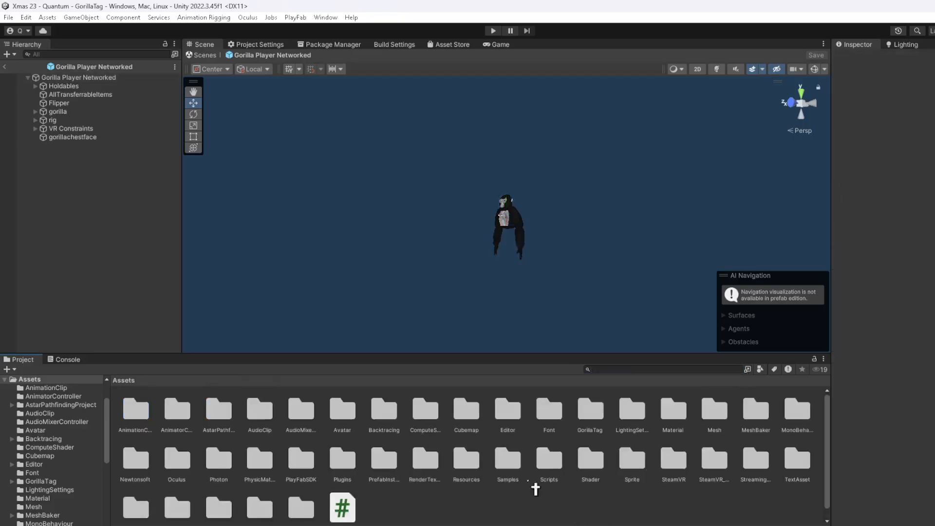
{"action": "left_click", "coordinate": [78, 77]}
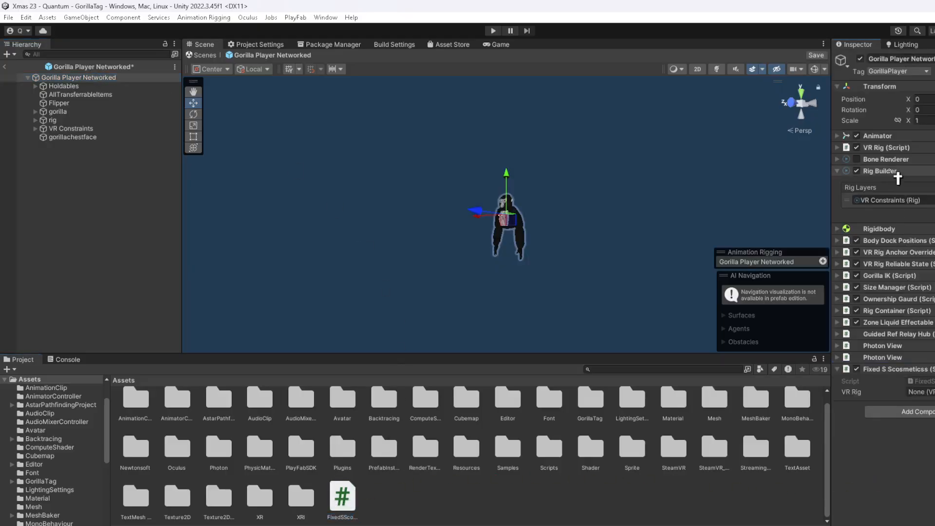
{"action": "left_click", "coordinate": [837, 171]}
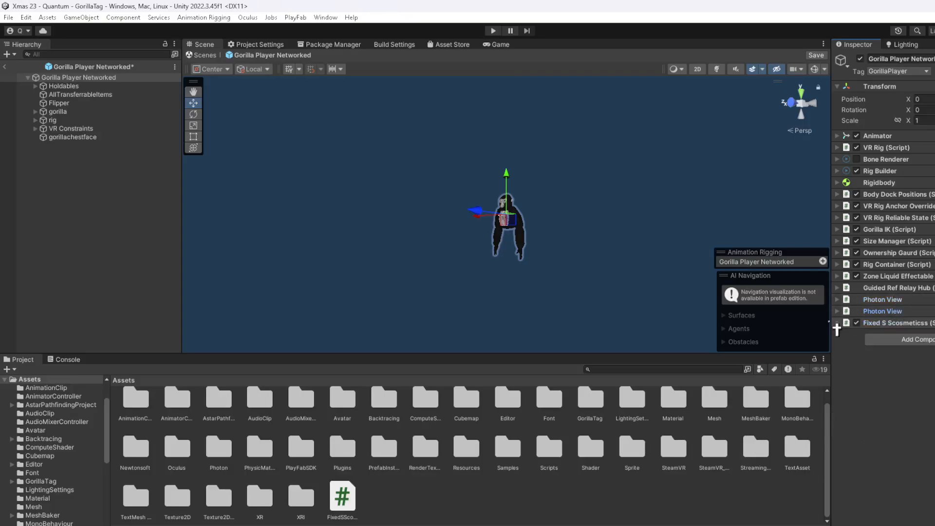
{"action": "left_click", "coordinate": [5, 67]}
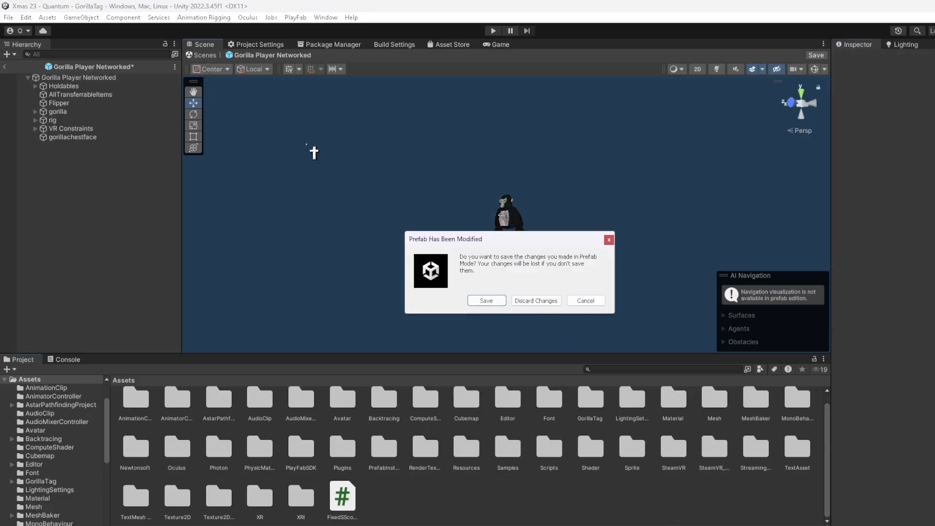